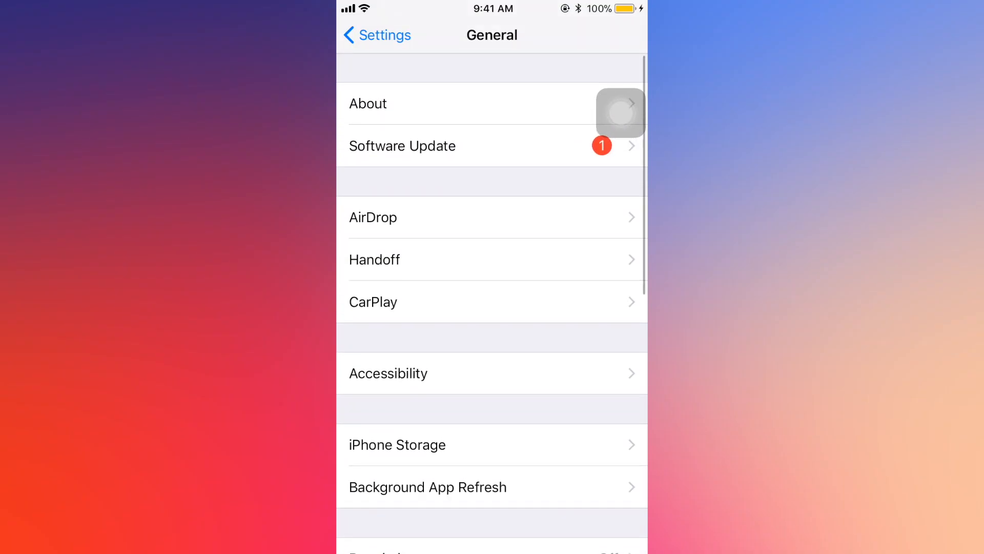
# Leave the General settings page for the home screen using the AssistiveTouch Home button
pyautogui.click(440, 104)
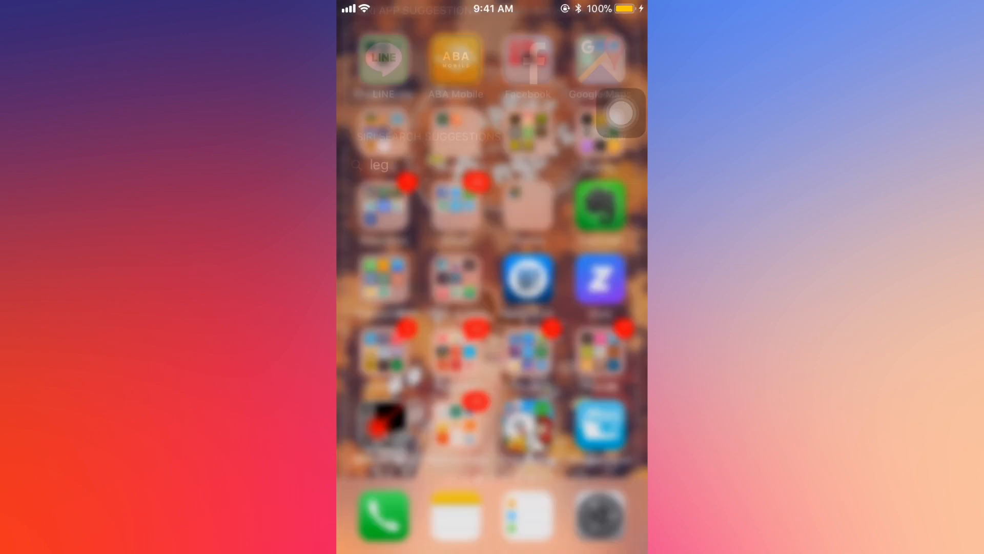
# Search Spotlight for the app and launch Filza on the Data > Application folder
pyautogui.write('cu')
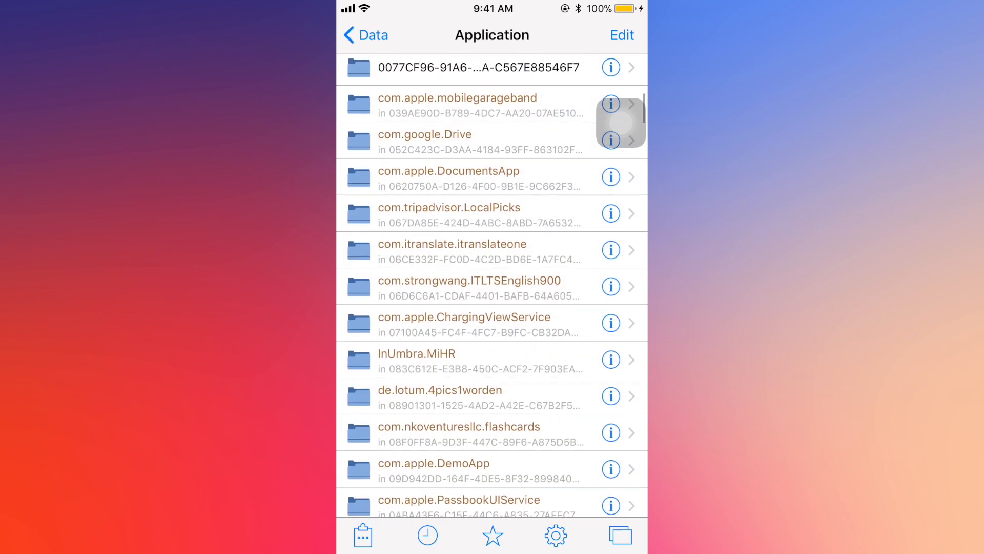
pyautogui.scroll(3)
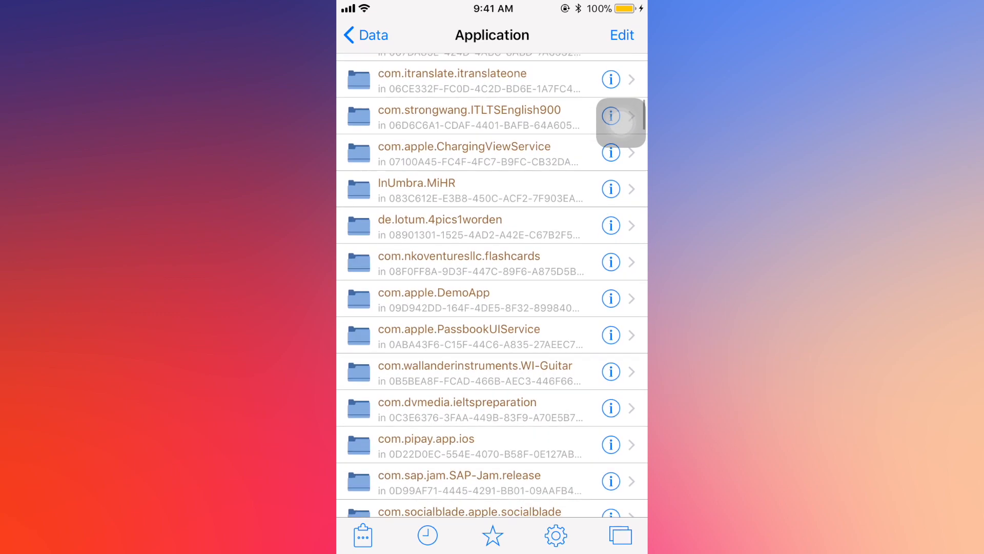
pyautogui.scroll(-3)
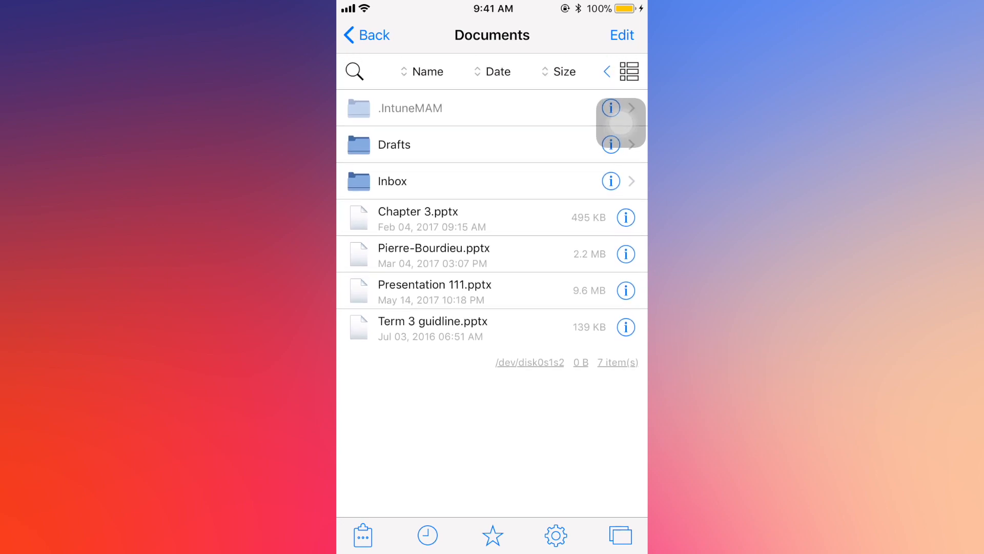
pyautogui.click(364, 35)
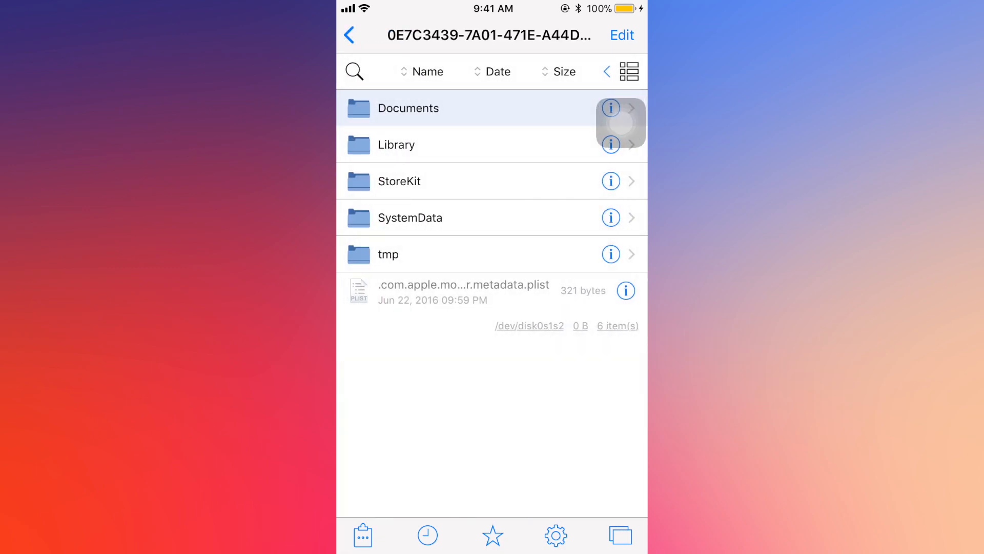
pyautogui.click(357, 35)
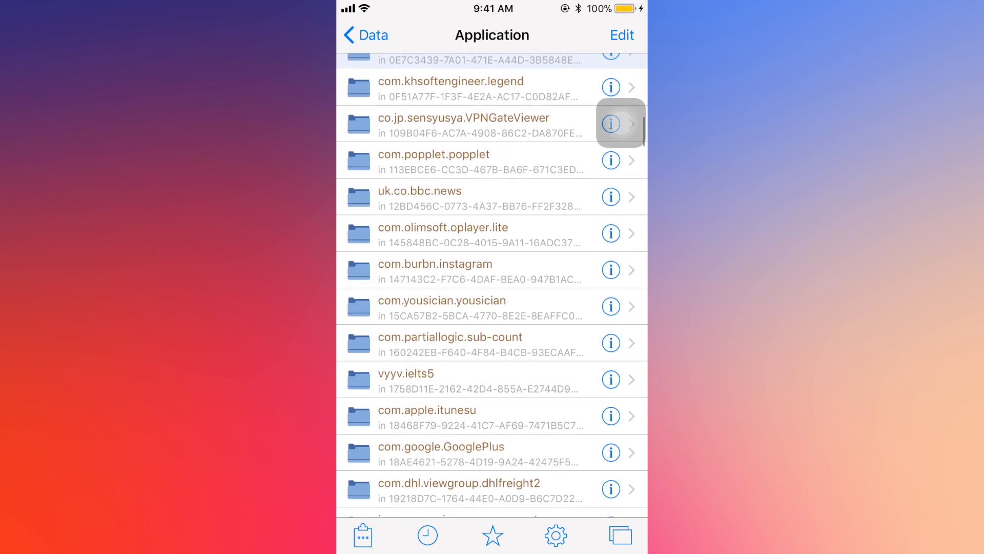
pyautogui.scroll(-3)
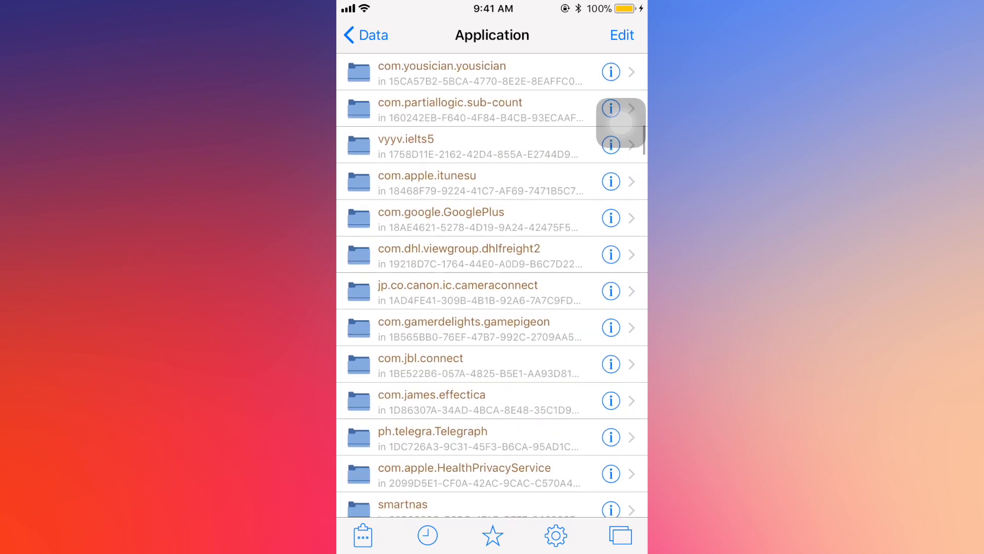
pyautogui.scroll(-3)
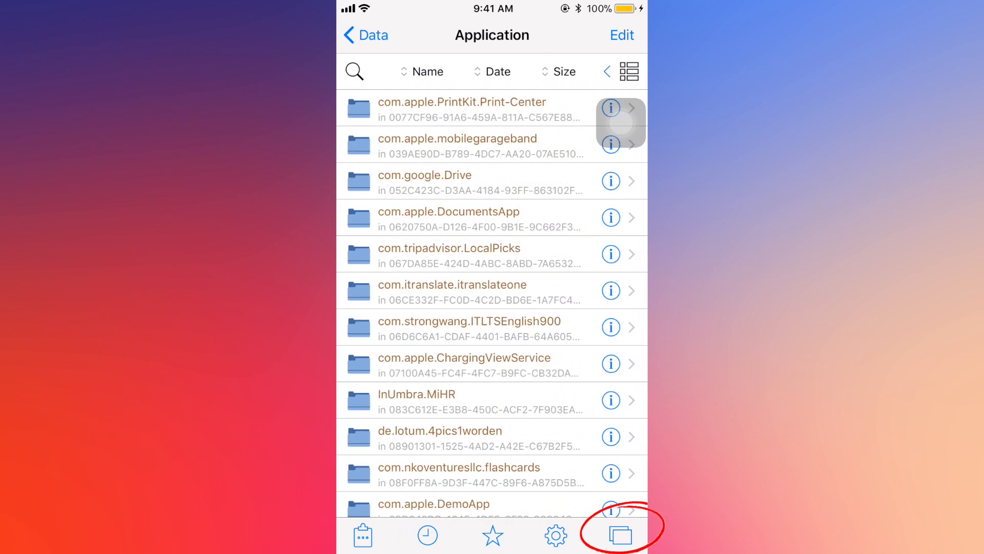
pyautogui.scroll(-3)
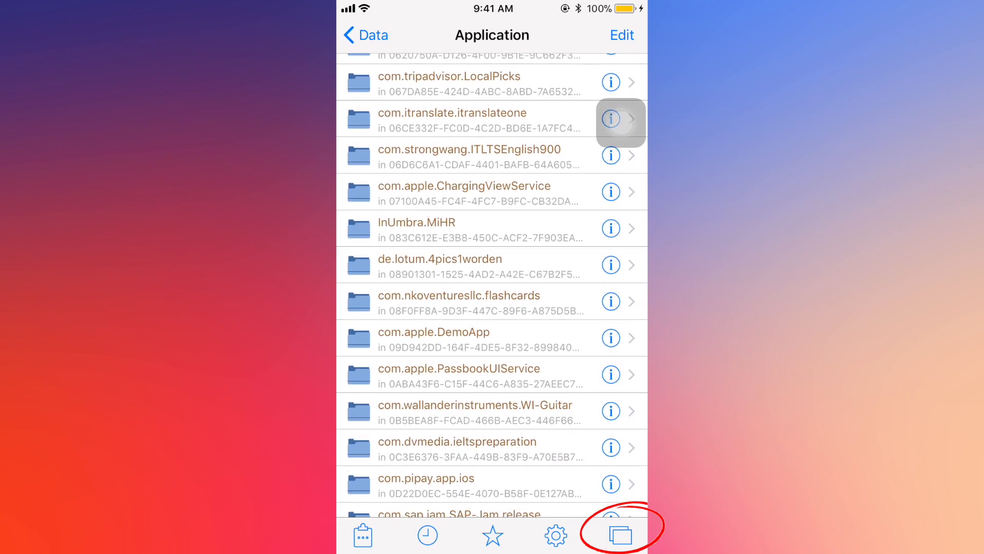
# Switch to the Apps manager window and sort the installed apps alphabetically by name
pyautogui.click(620, 535)
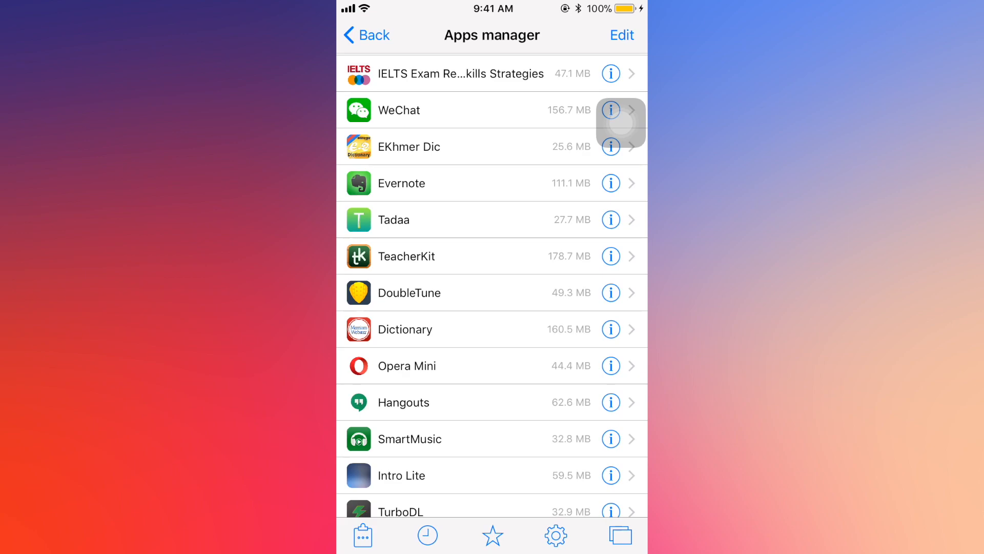
pyautogui.scroll(-3)
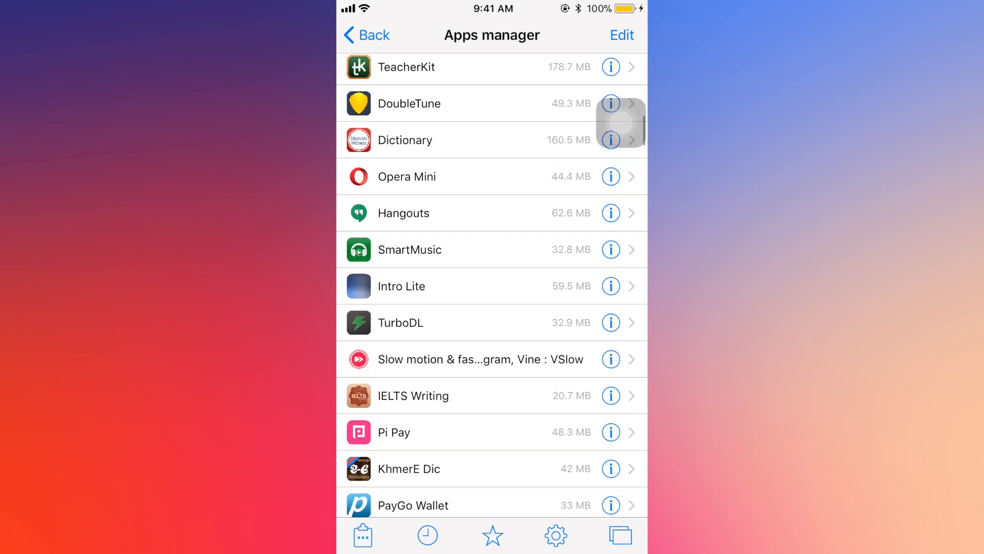
pyautogui.click(555, 535)
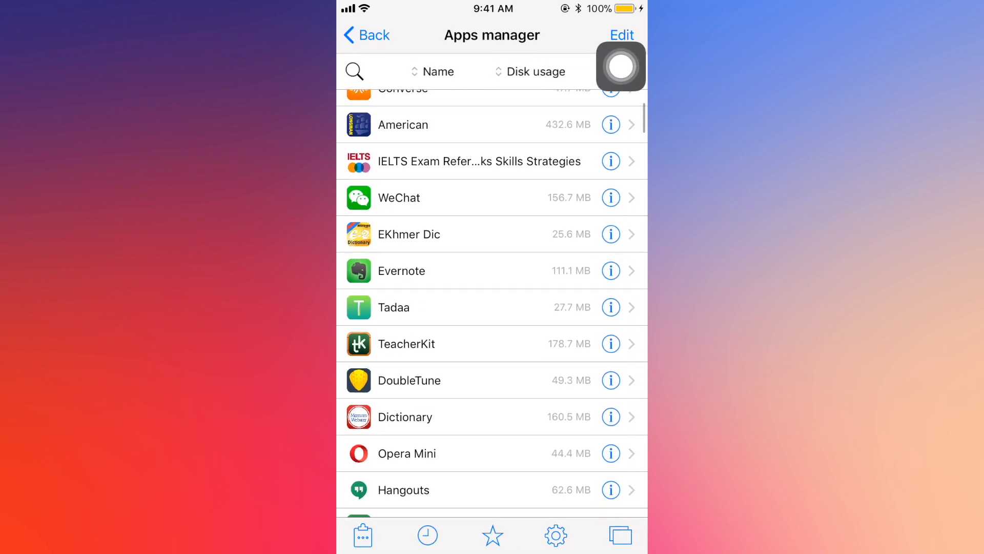
pyautogui.click(432, 71)
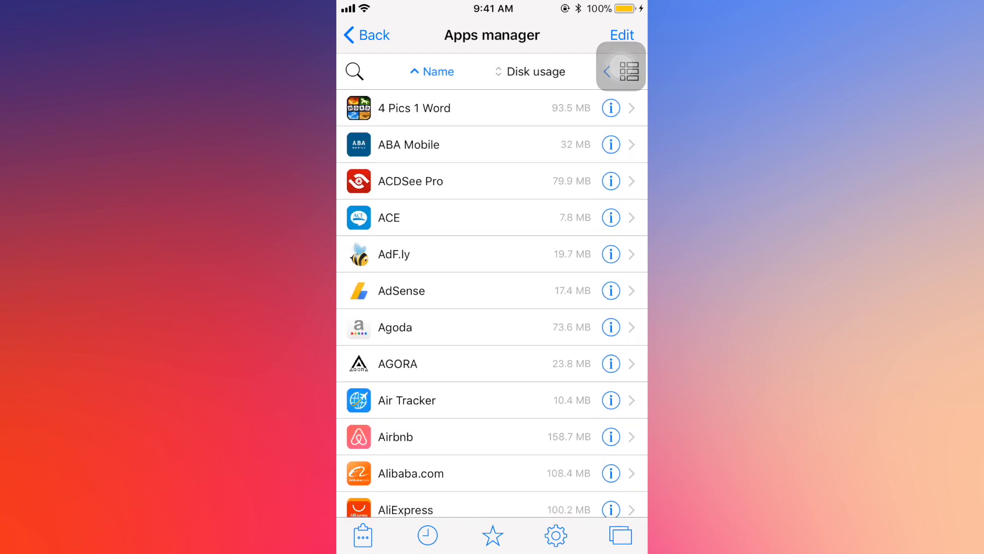
pyautogui.scroll(-3)
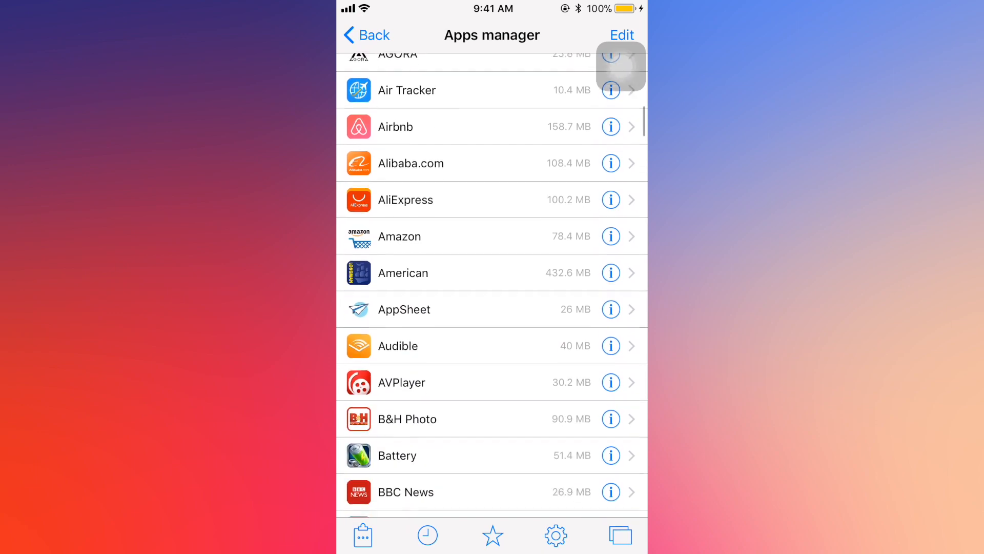
pyautogui.scroll(3)
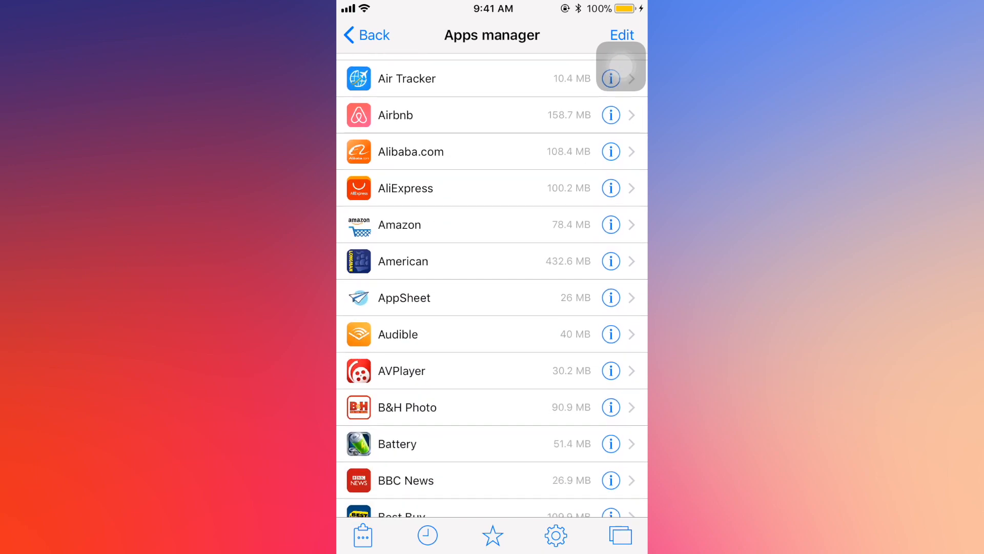
# Look inside the AVPlayer app container's Documents folder and return to the Apps manager list
pyautogui.click(609, 79)
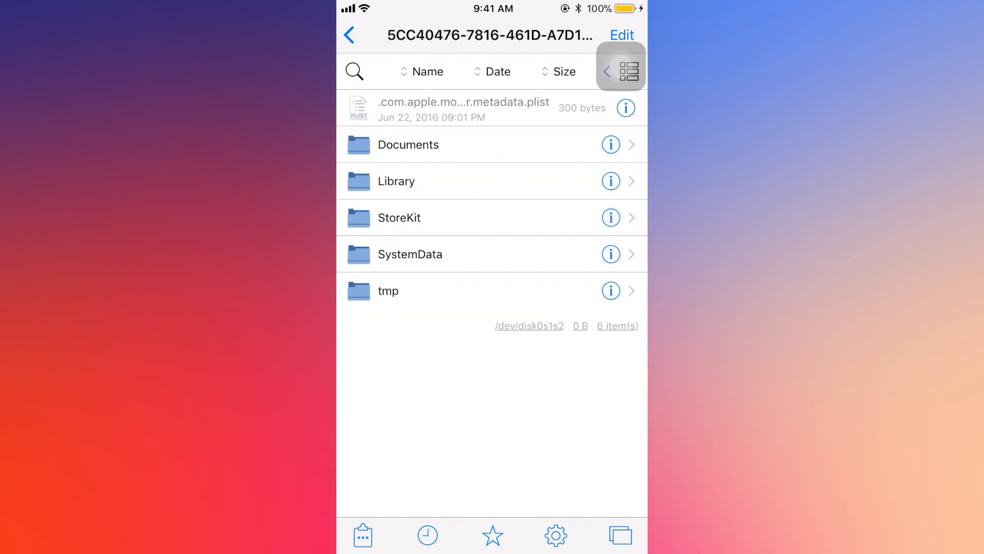
pyautogui.click(410, 144)
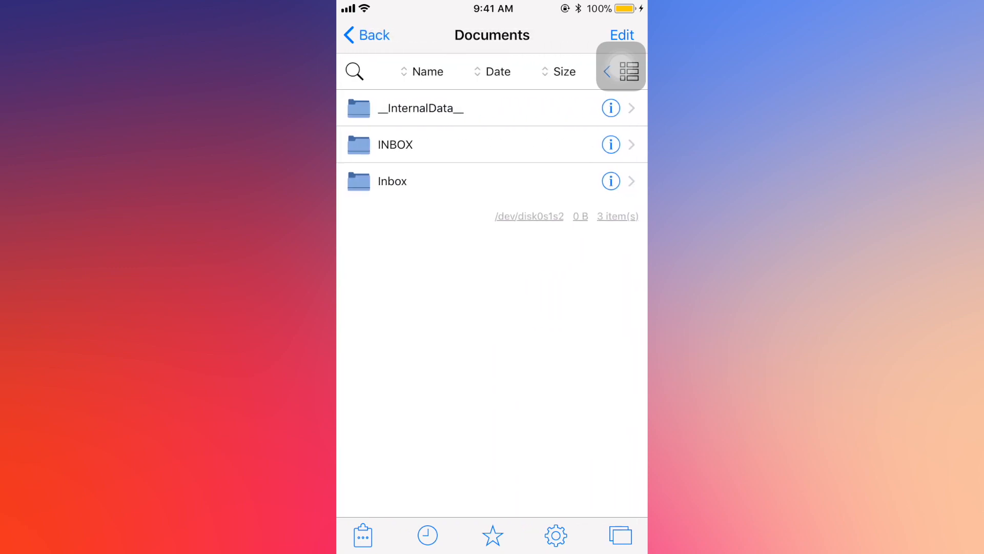
pyautogui.click(393, 182)
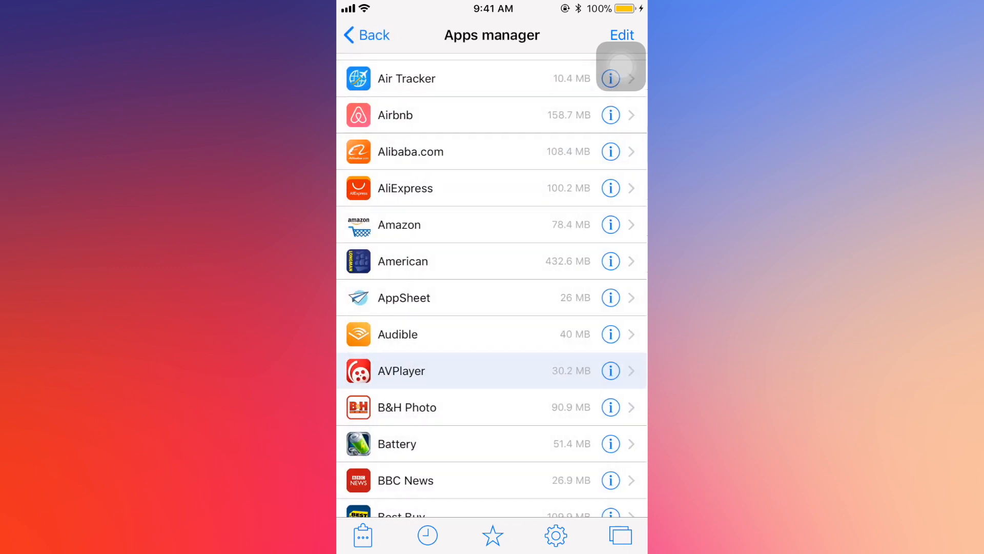
# Browse the installed apps list down to the apps starting with V and W
pyautogui.scroll(-3)
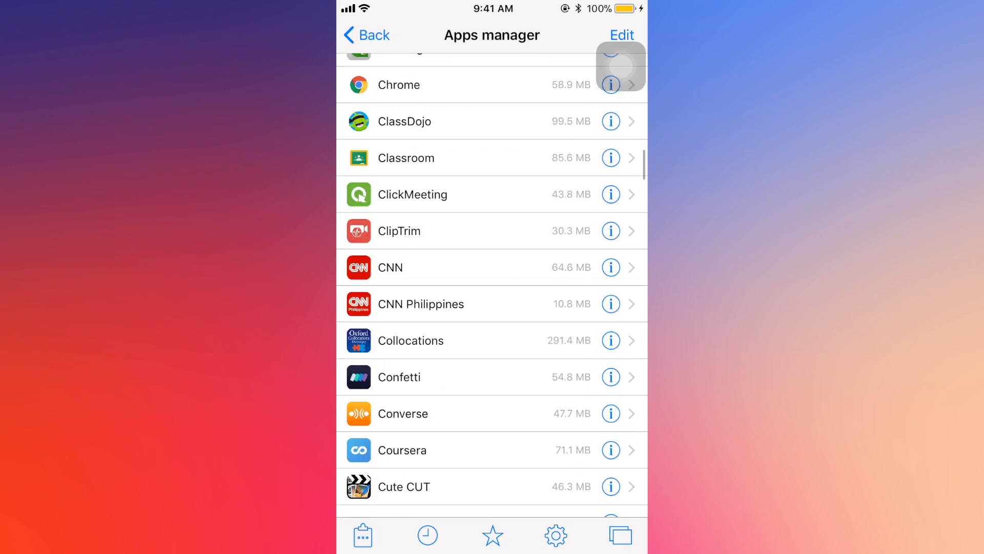
pyautogui.scroll(-3)
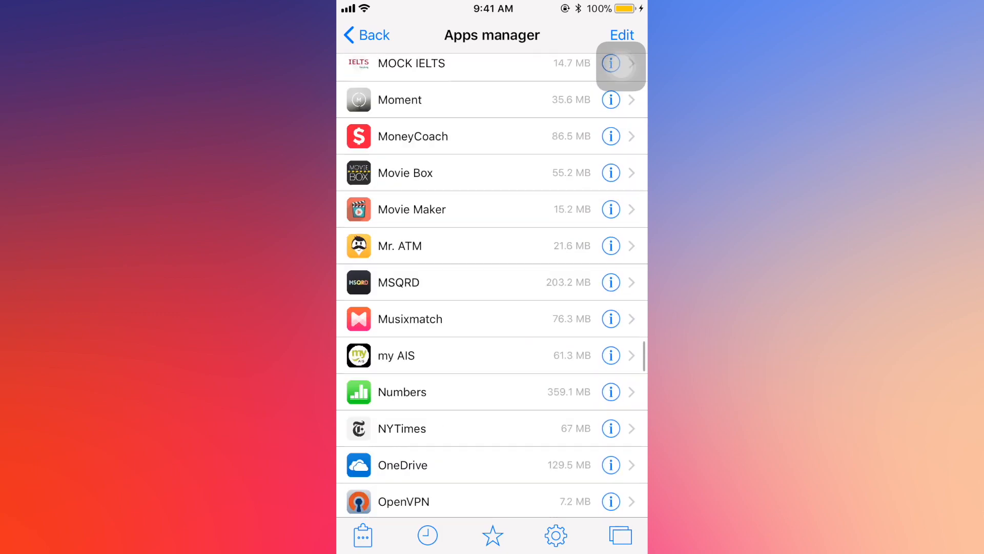
pyautogui.scroll(-3)
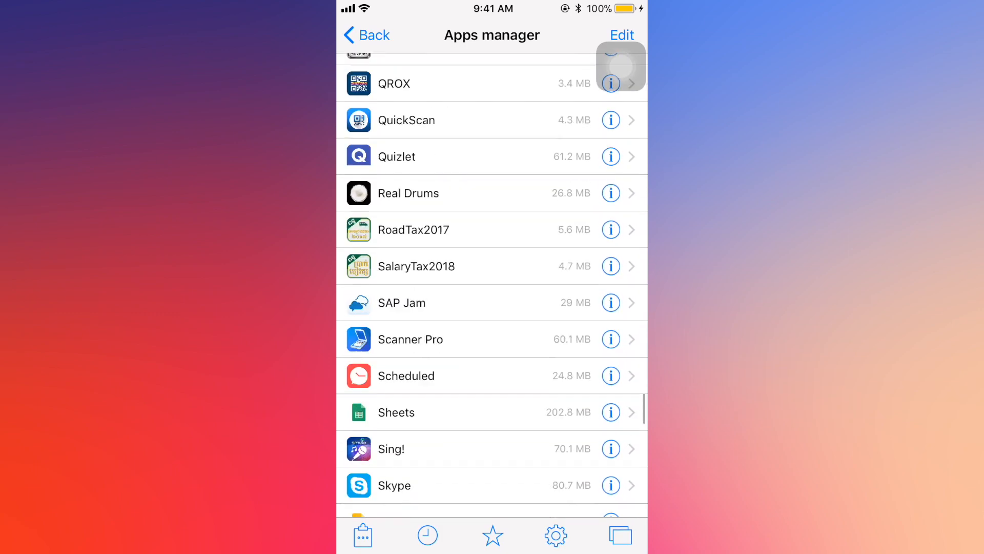
pyautogui.scroll(-3)
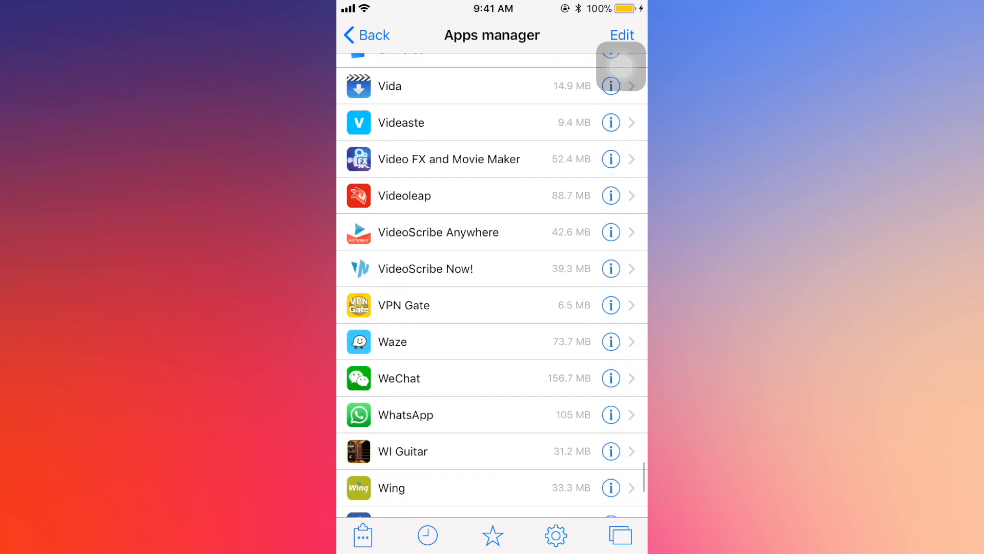
pyautogui.scroll(-3)
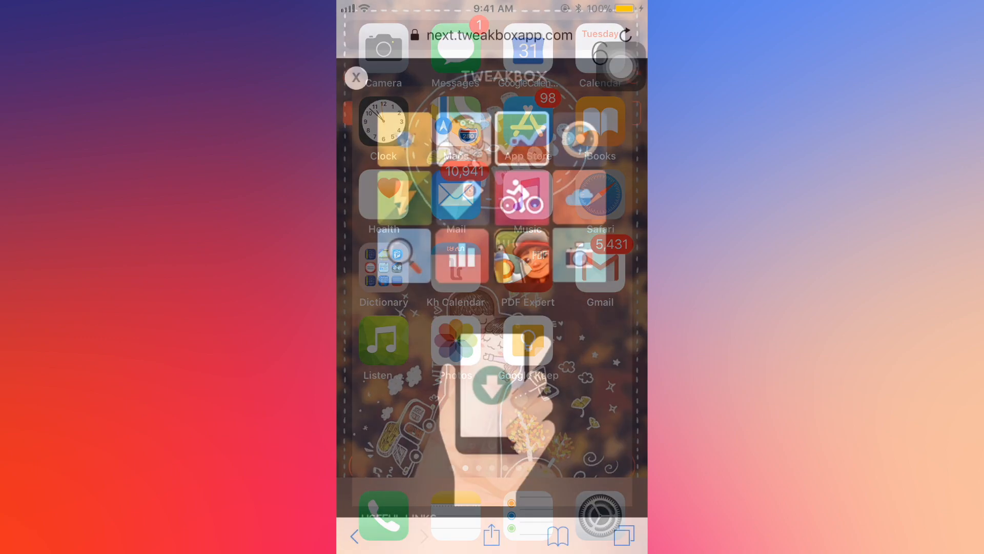
# Dismiss the TweakBox website's popup overlay so its Apps section shows
pyautogui.click(496, 35)
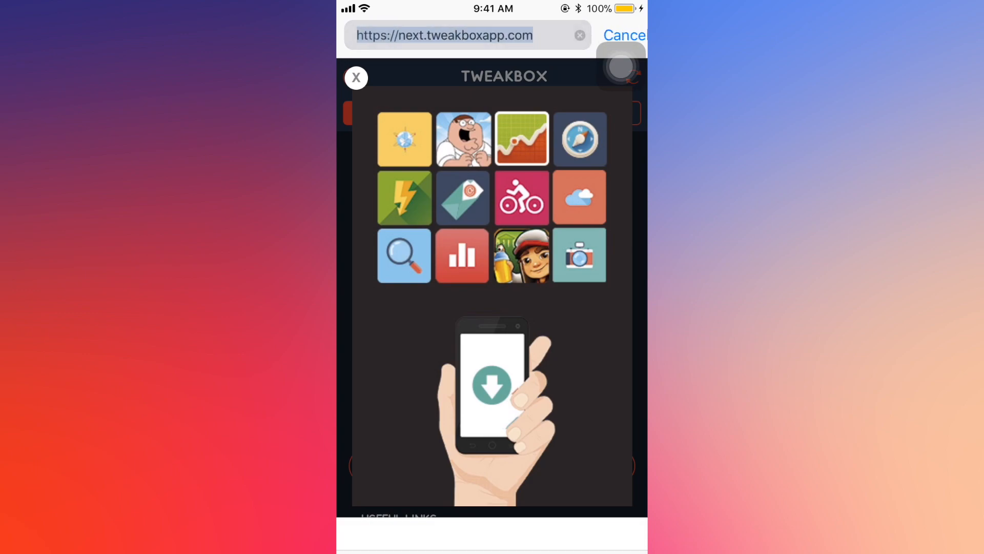
pyautogui.click(444, 35)
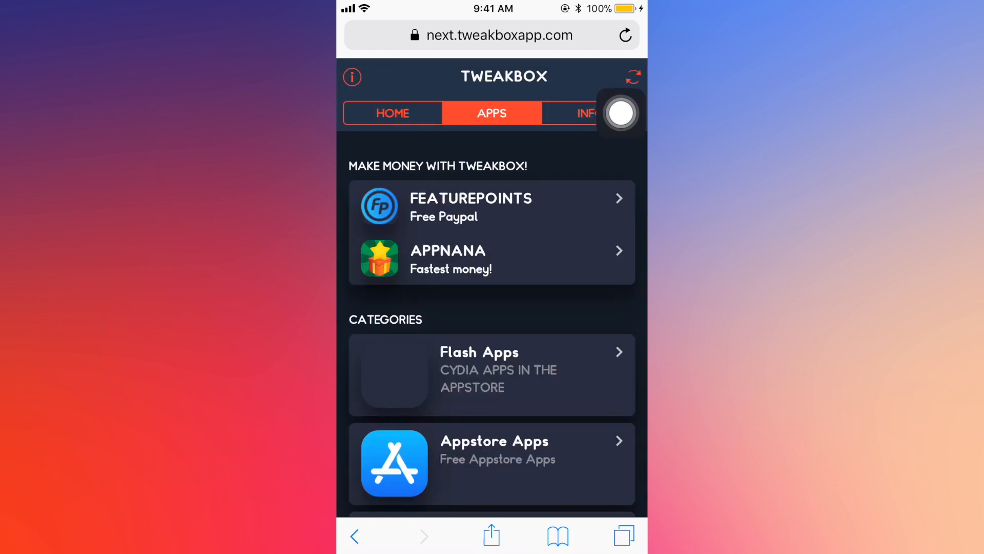
# Open the Tweakbox Apps category from the Apps tab's Categories list
pyautogui.scroll(-3)
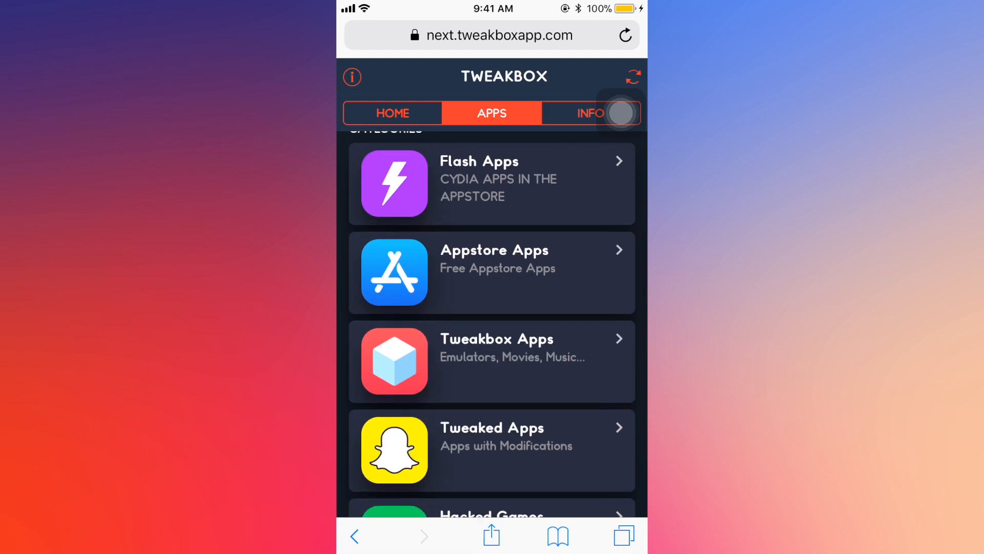
pyautogui.click(491, 361)
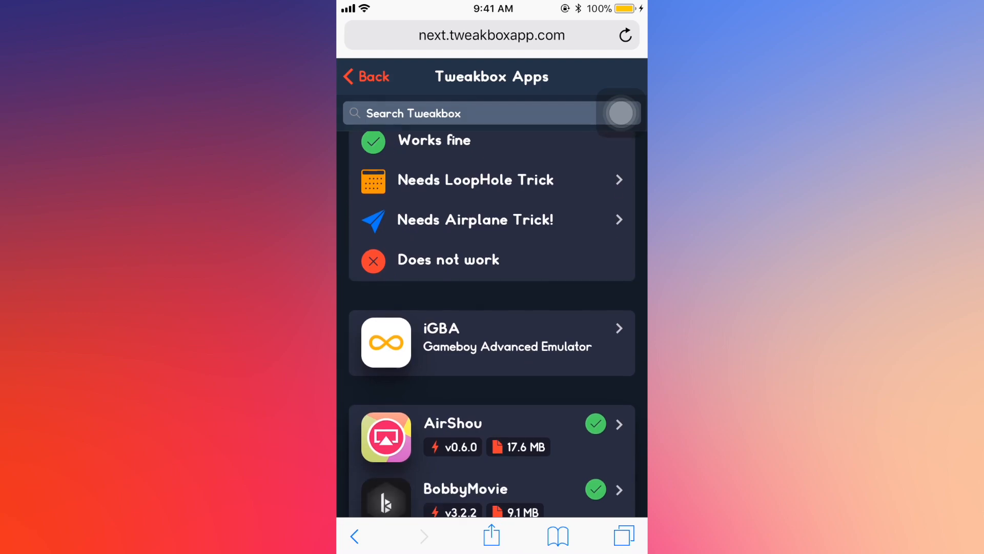
# Find FilzaEscaped v3.2 in Tweakbox Apps and request its installation
pyautogui.scroll(-3)
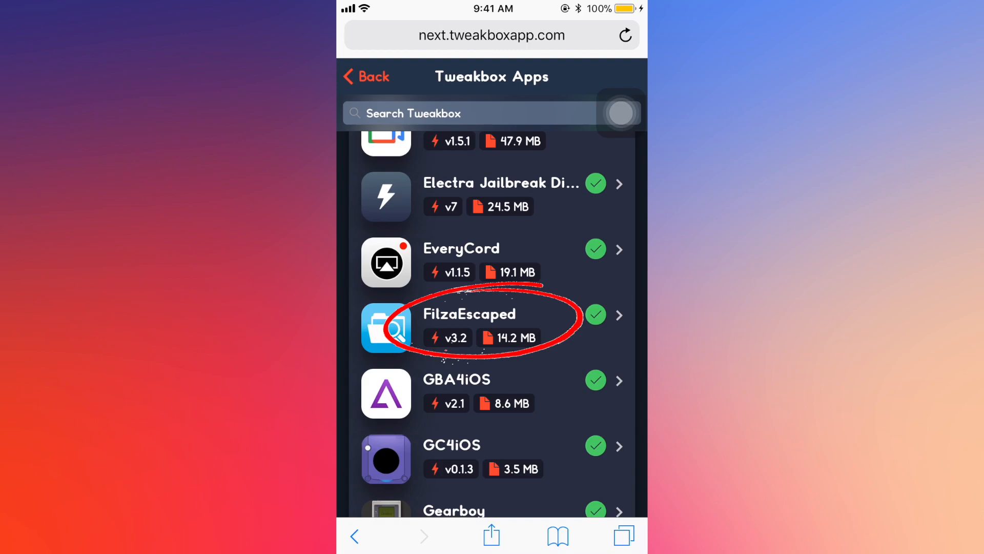
pyautogui.click(477, 314)
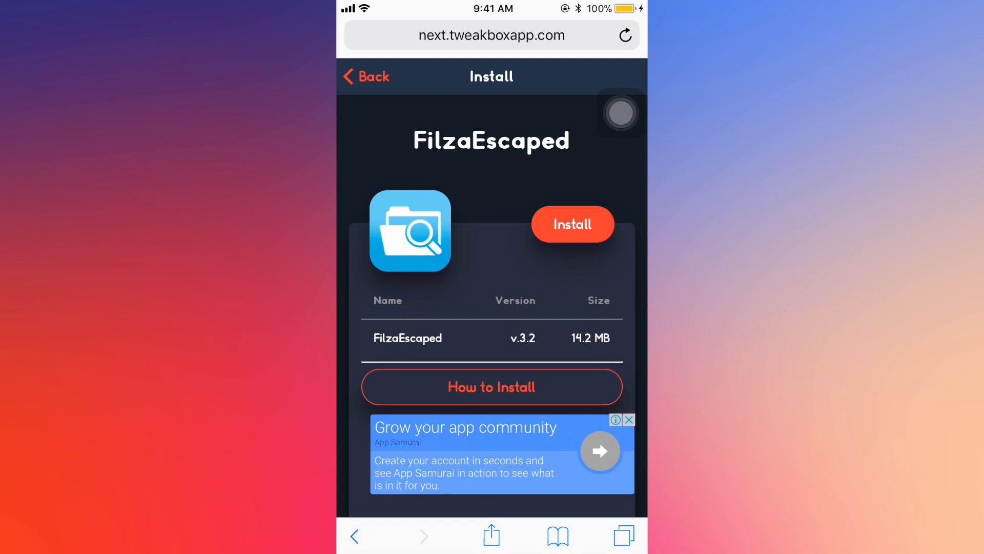
pyautogui.click(572, 224)
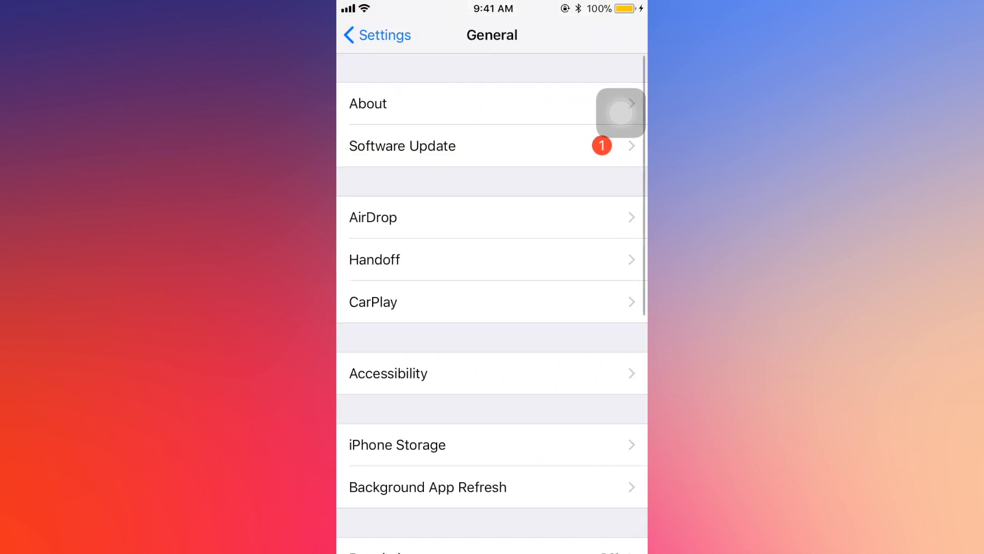
# Trust the MONSTAR LAB, INC. enterprise developer under Profiles & Device Management
pyautogui.scroll(-3)
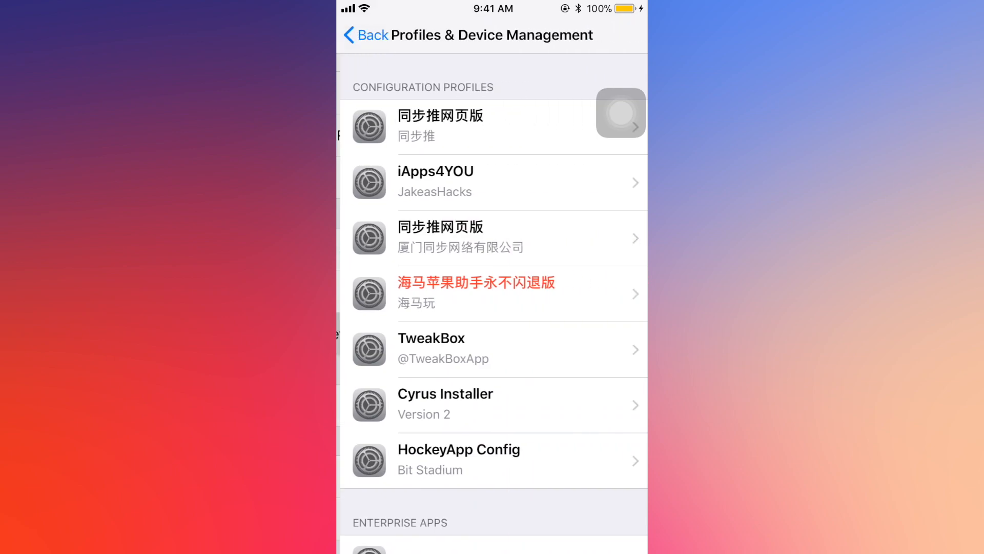
pyautogui.scroll(-3)
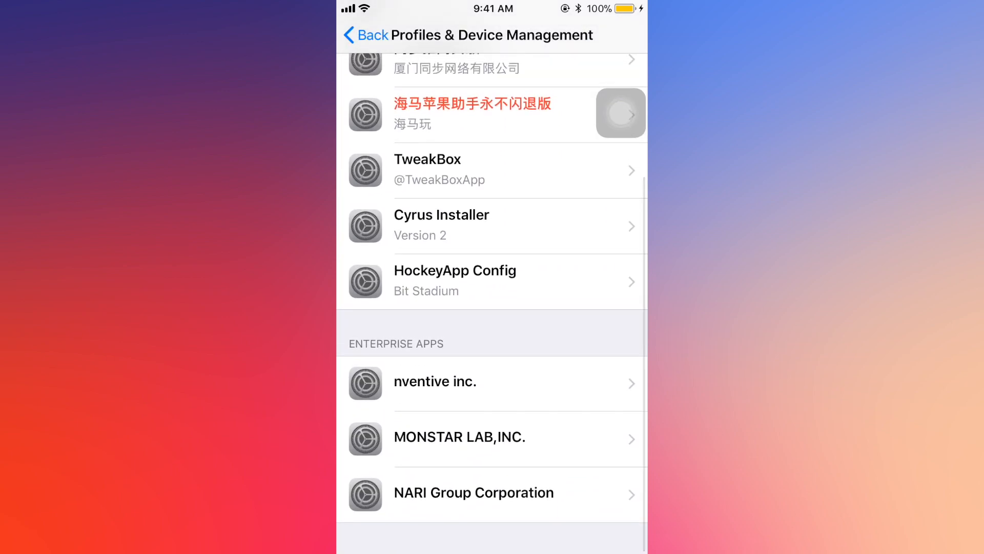
pyautogui.click(486, 437)
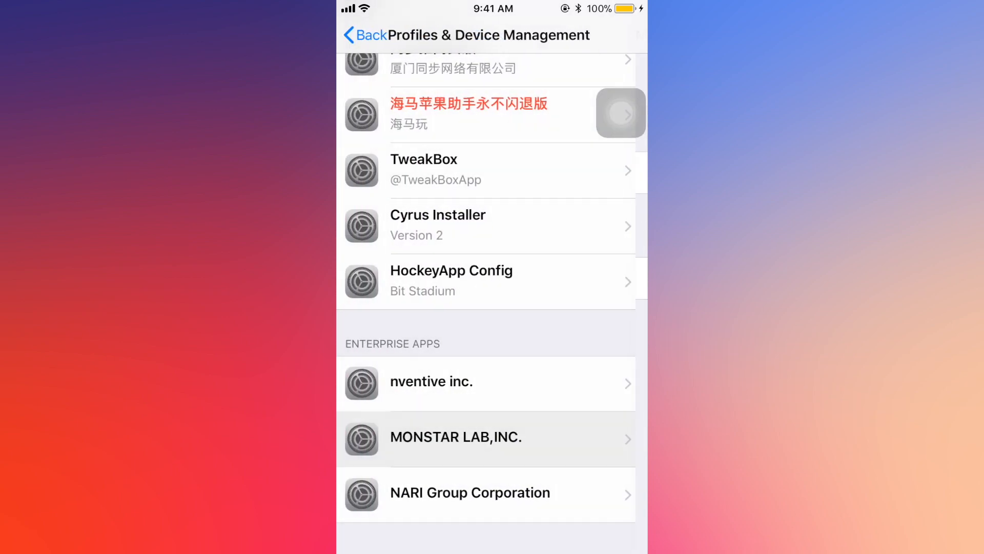
pyautogui.click(486, 493)
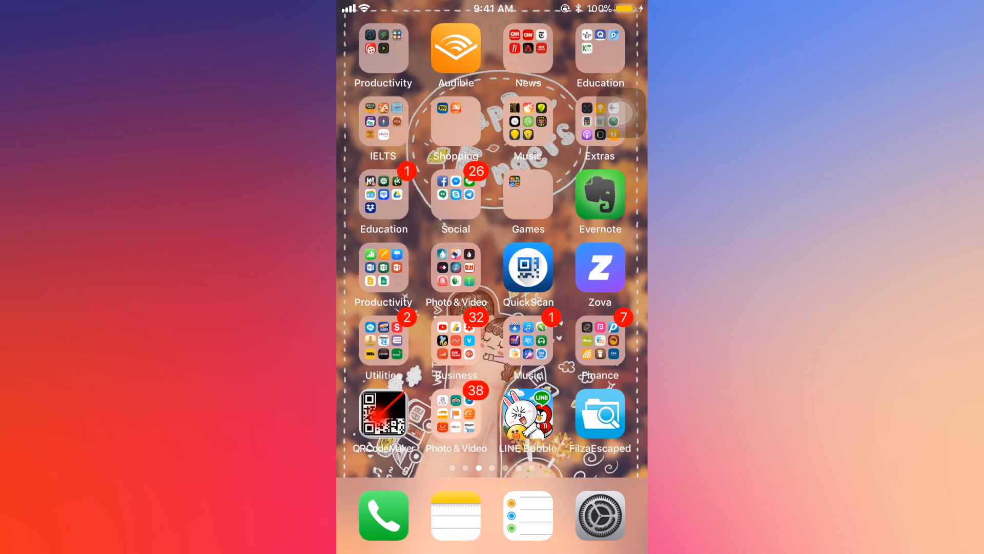
# Launch FilzaEscaped and switch through its Apps manager window to the Music library window
pyautogui.click(599, 413)
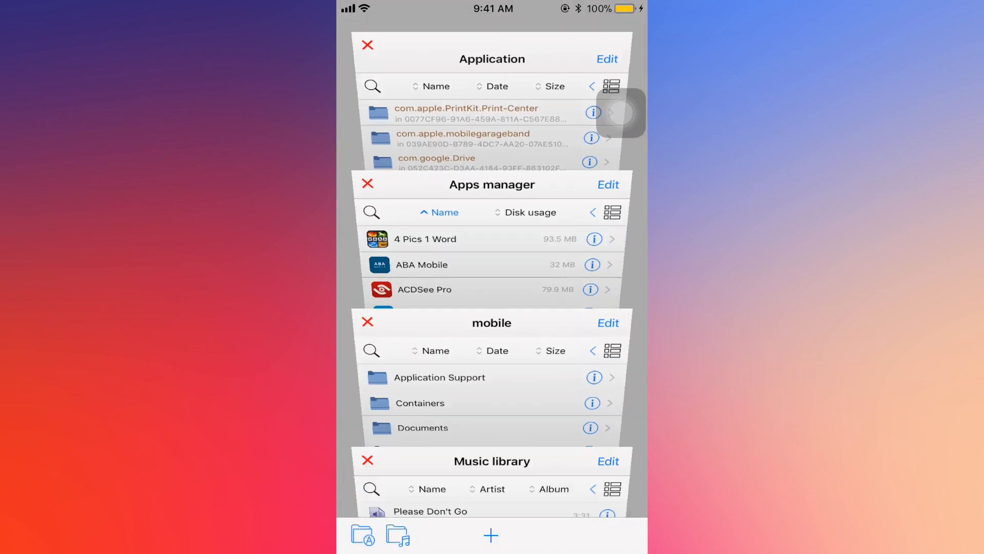
pyautogui.click(491, 185)
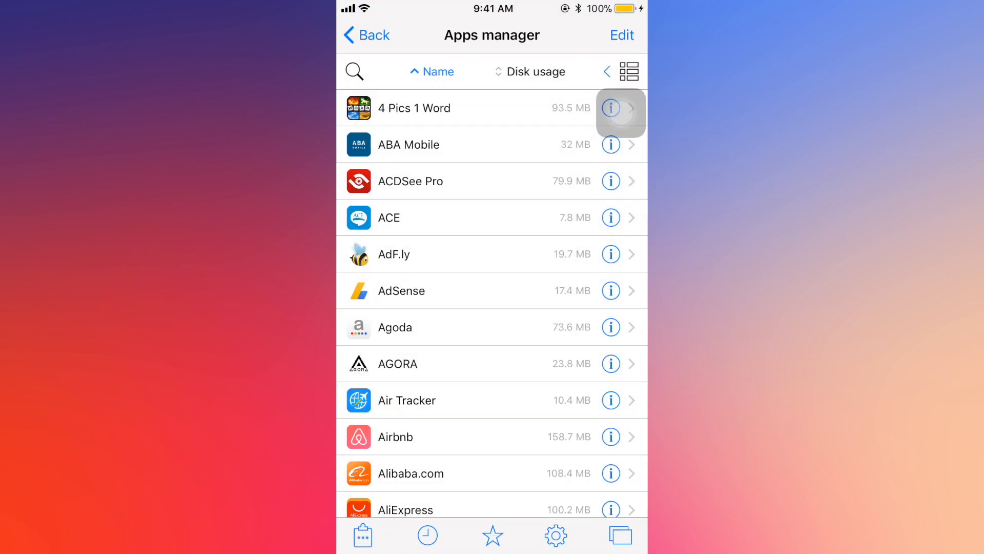
pyautogui.click(618, 536)
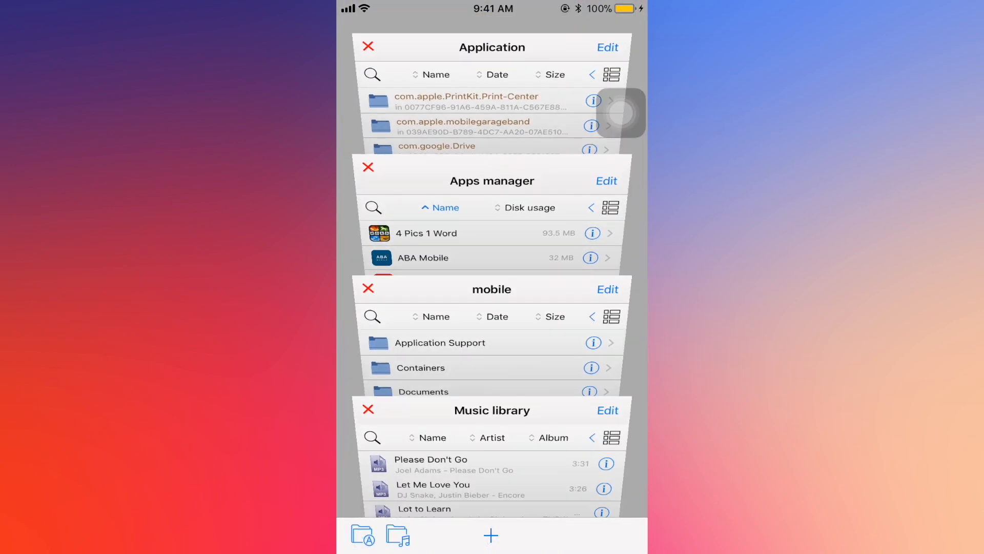
pyautogui.click(492, 410)
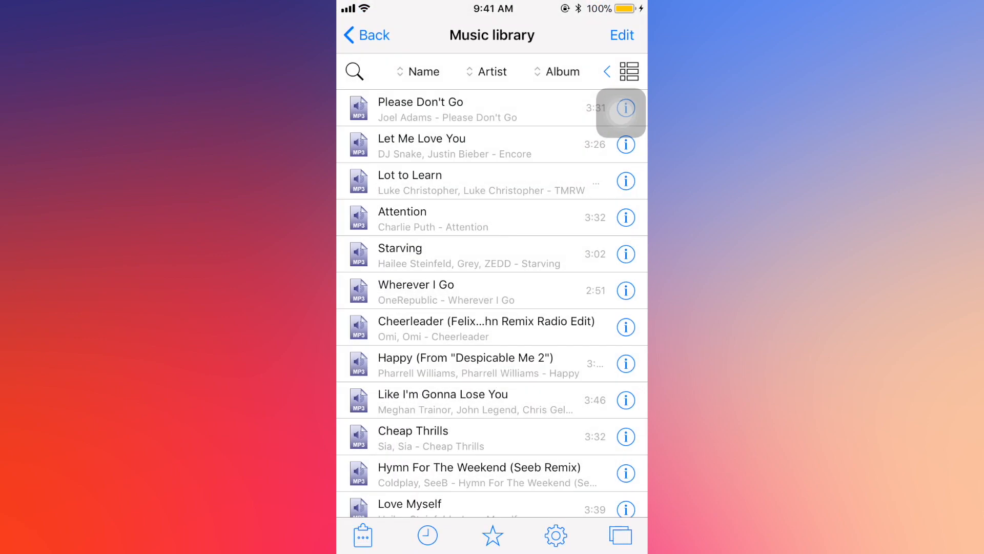
pyautogui.click(625, 108)
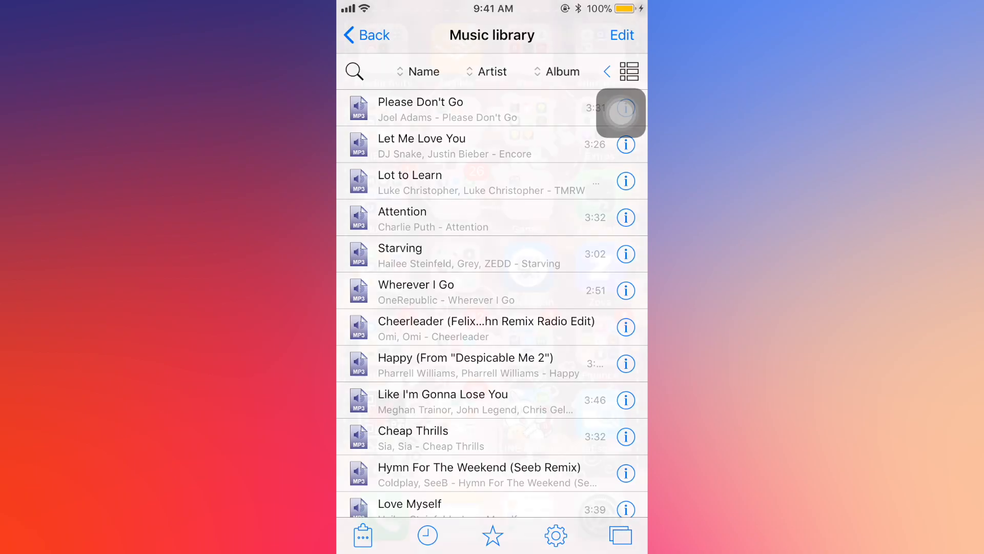